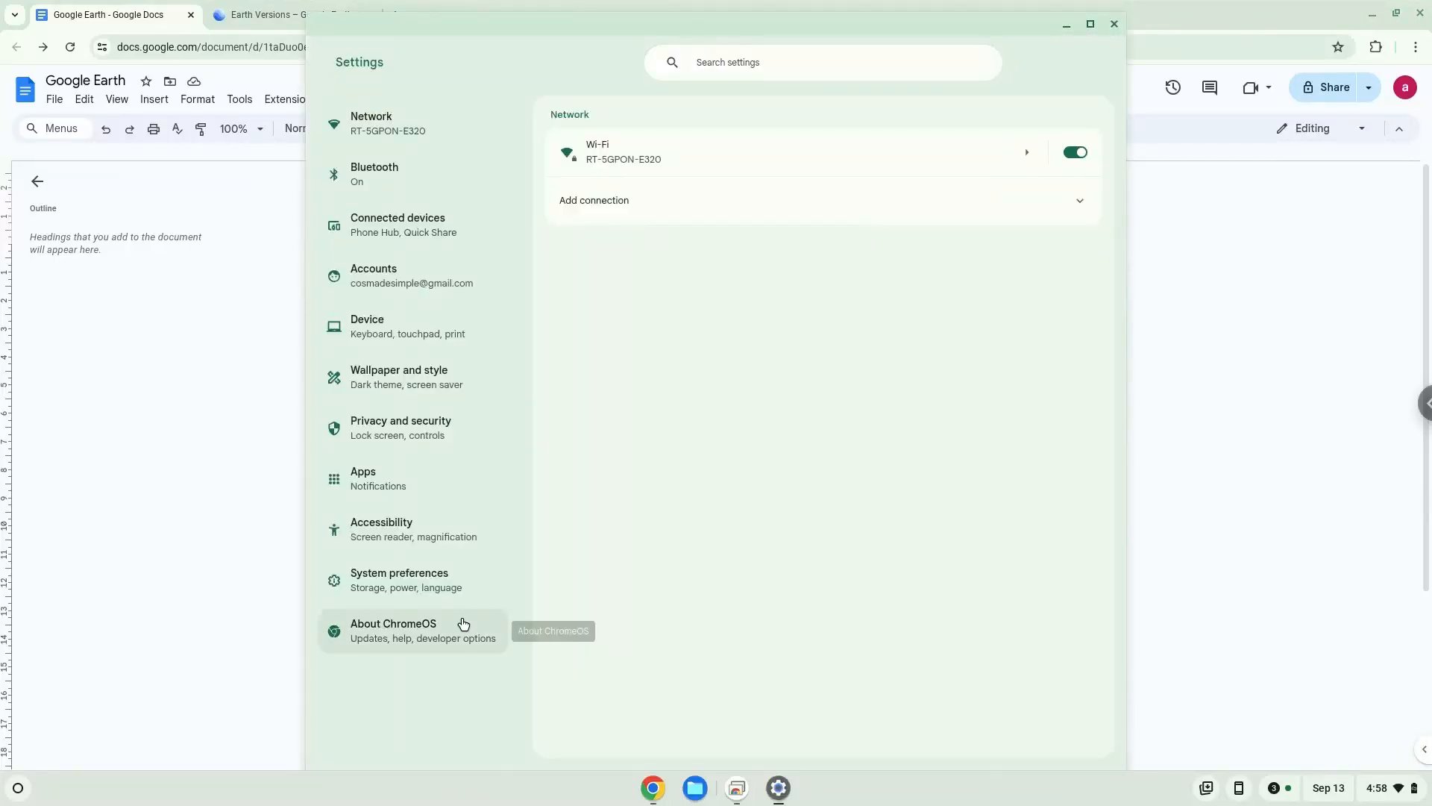
Step: From About ChromeOS, run the Linux development environment installer through to completion
click(412, 629)
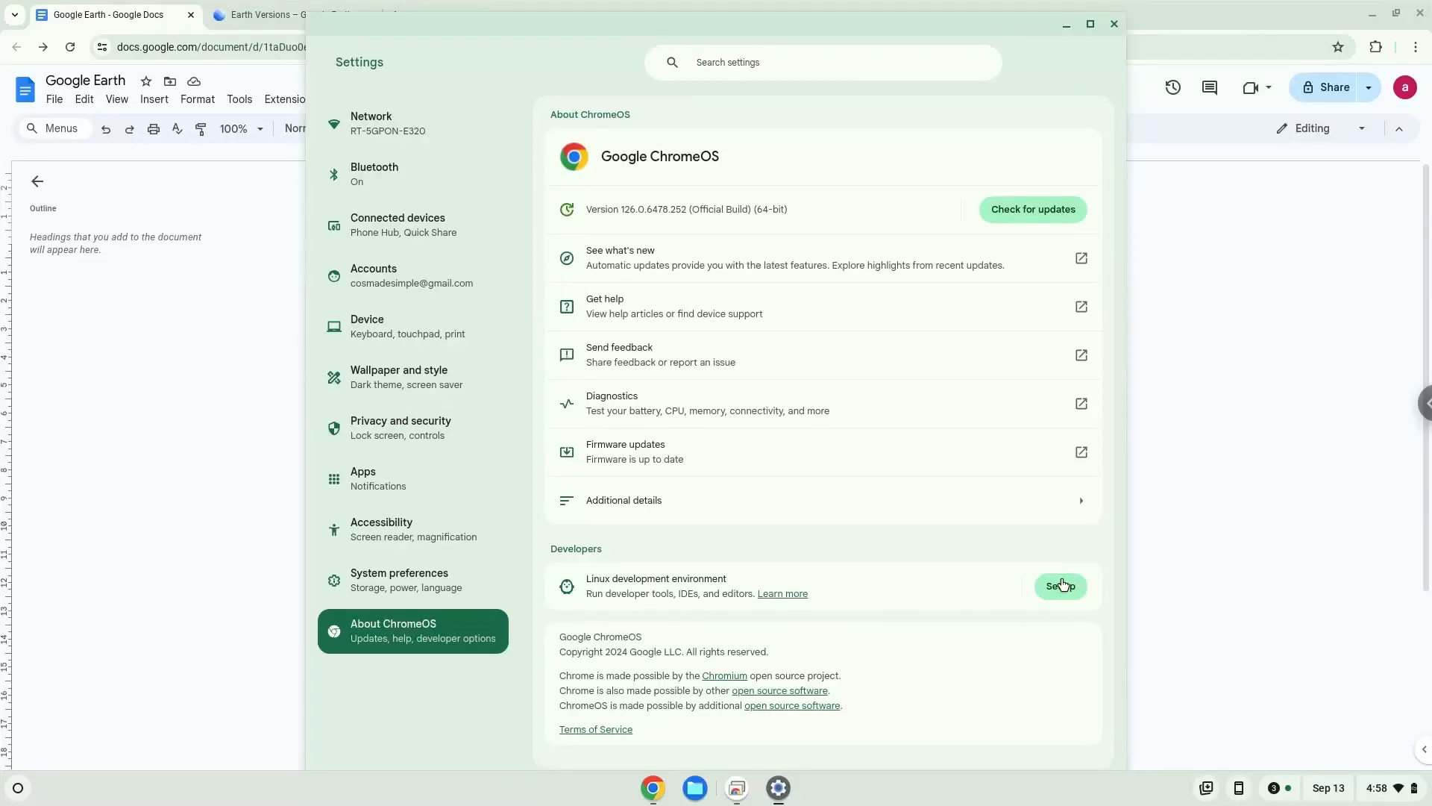
click(1059, 585)
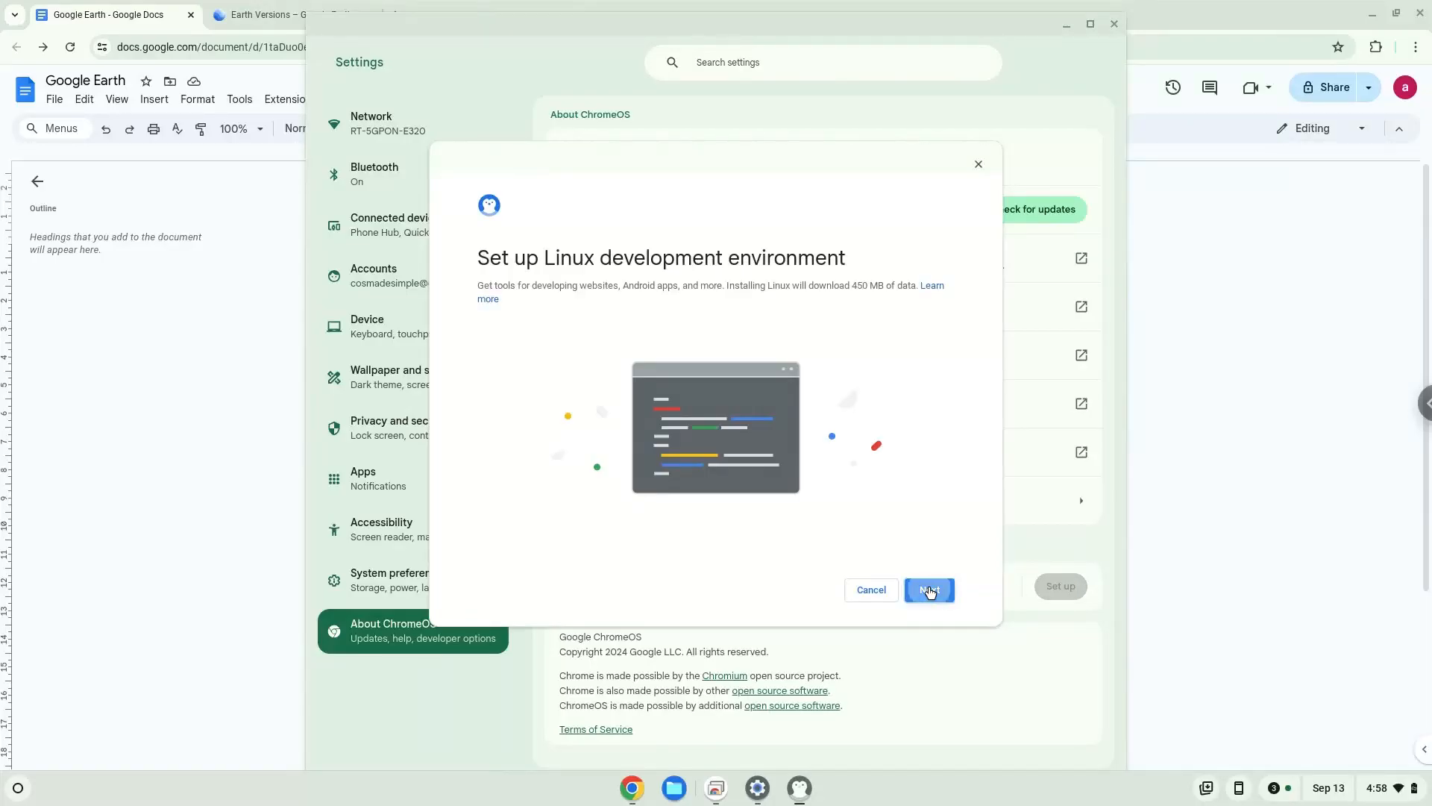
click(928, 589)
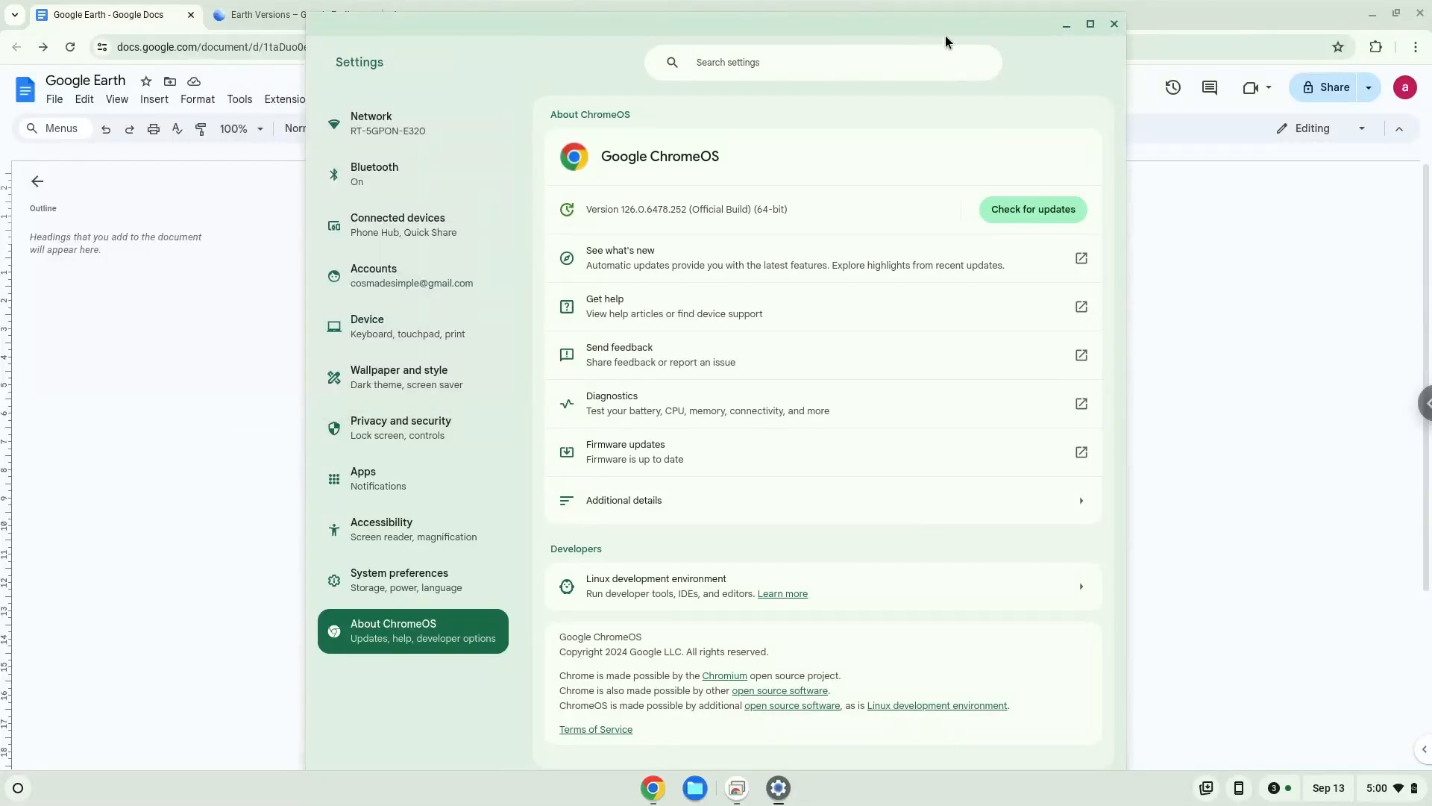
Step: Leave Settings for the notes with 'sudo apt update' and bring up the app Launcher
click(1112, 24)
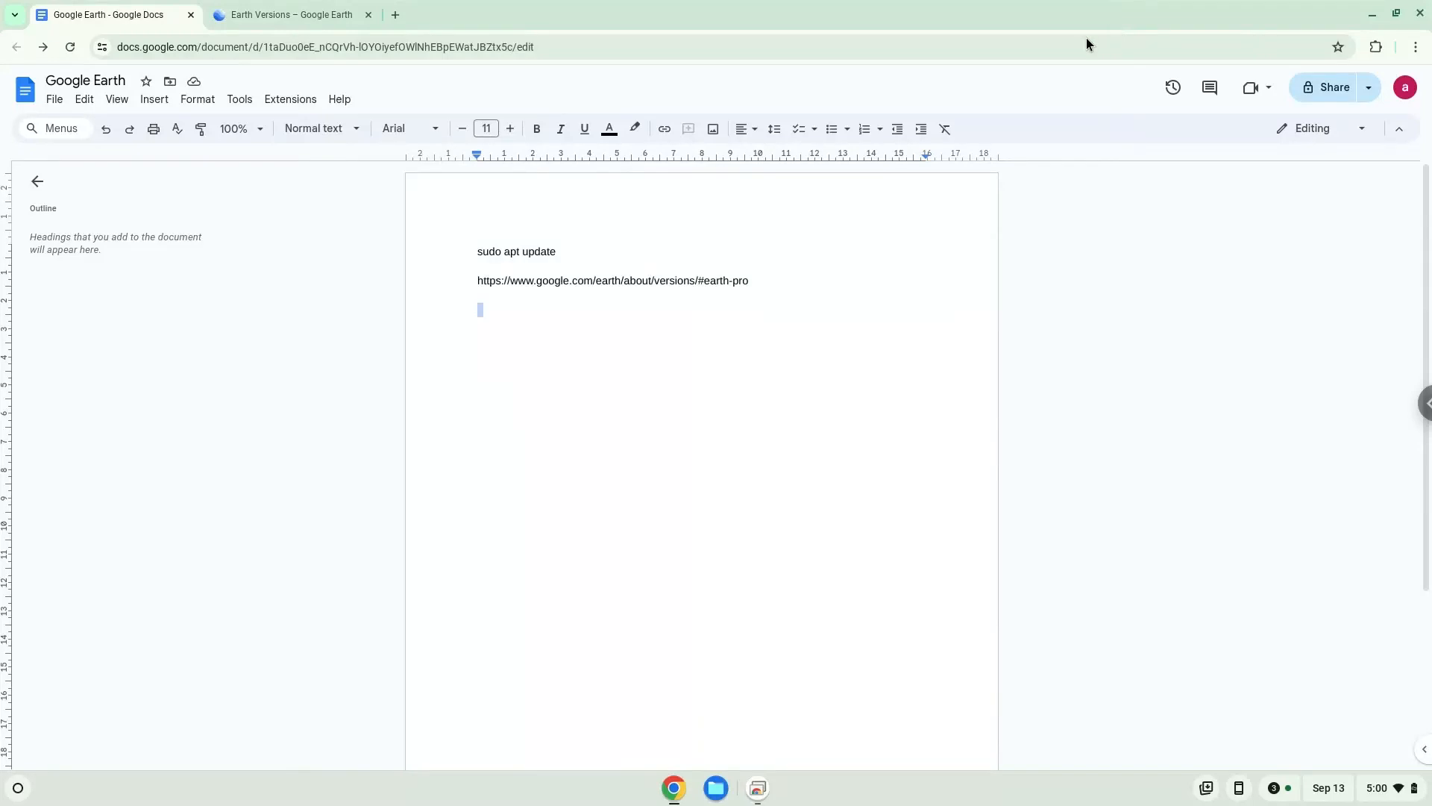
mouse_move(730, 204)
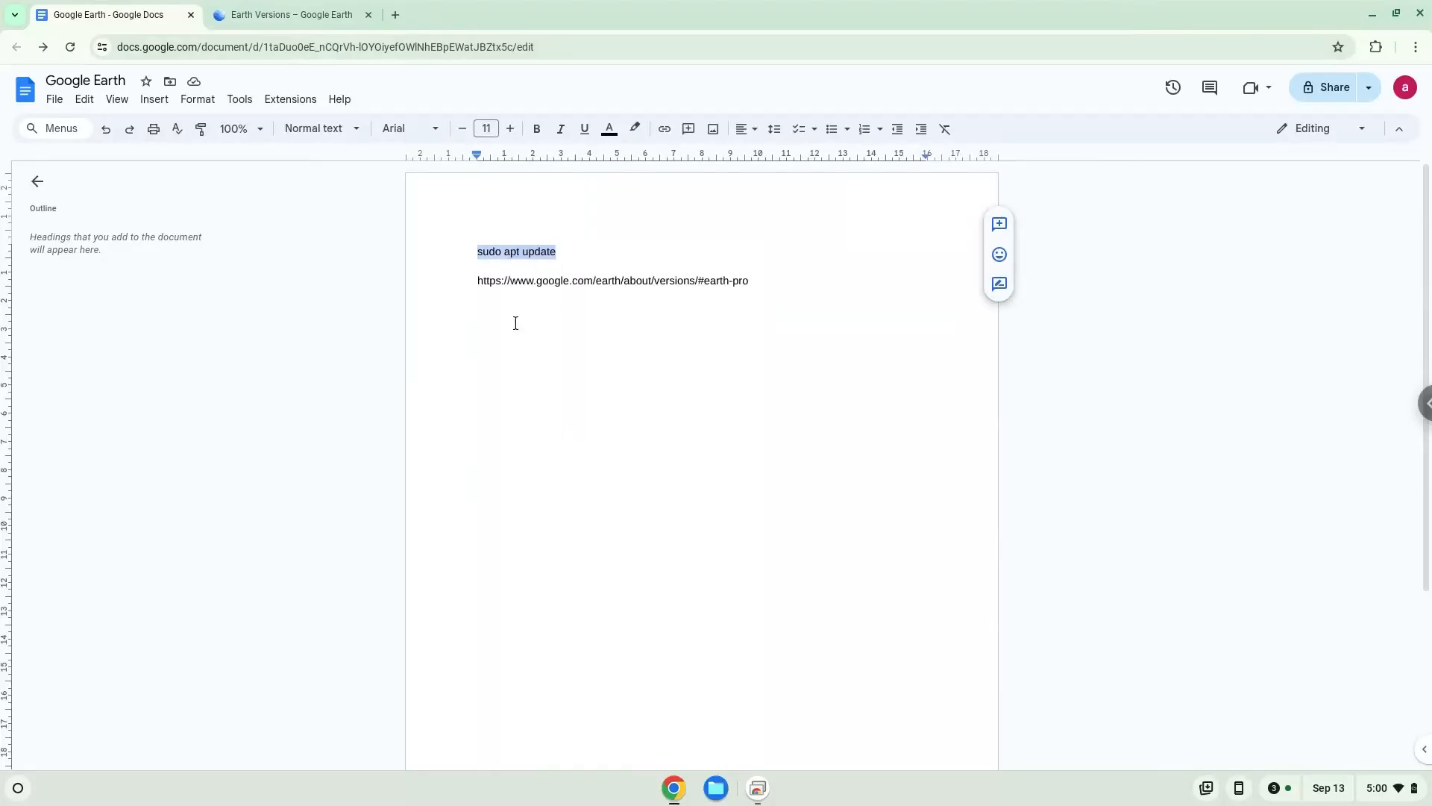
click(17, 786)
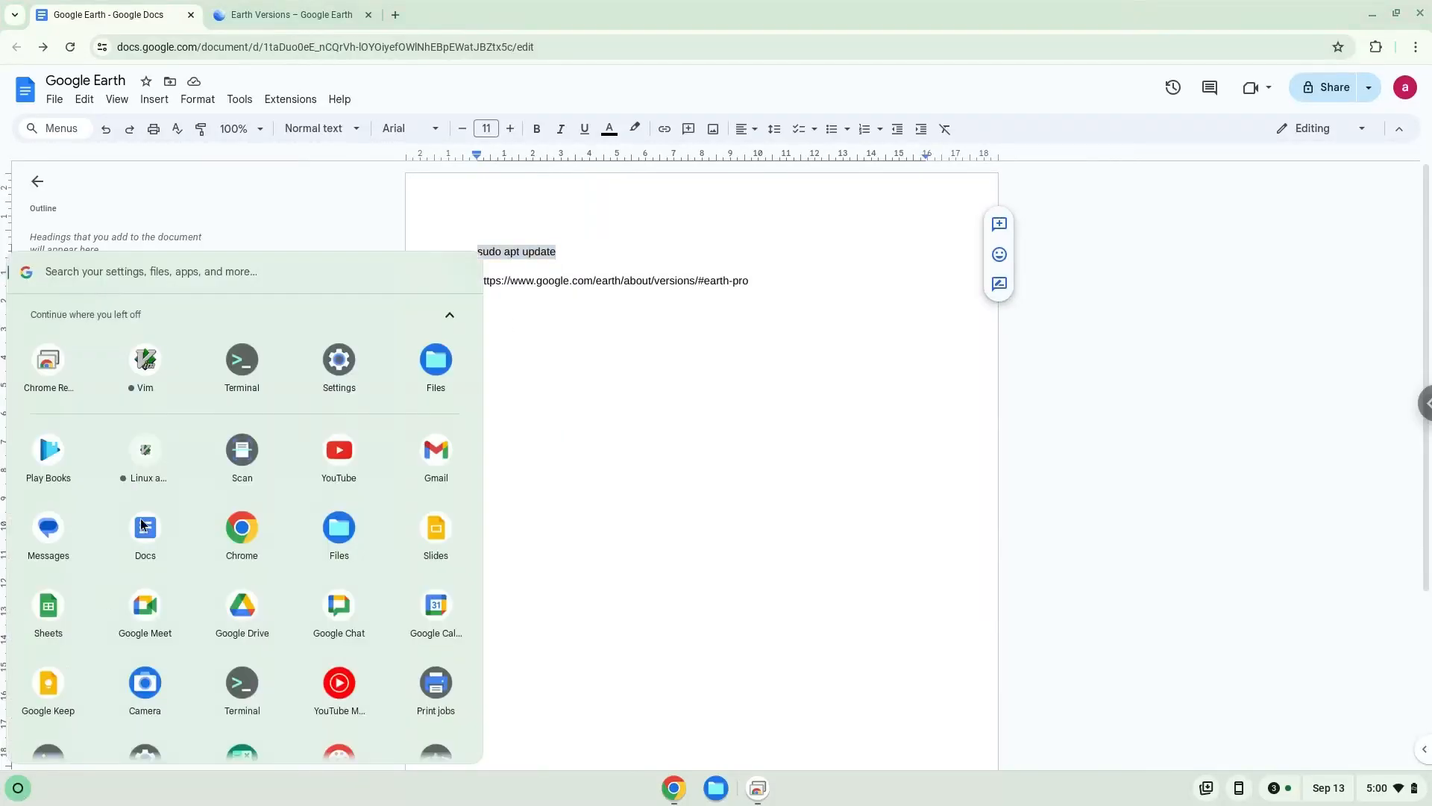
Step: Start Terminal with the penguin container, then minimize it back to the notes
click(242, 369)
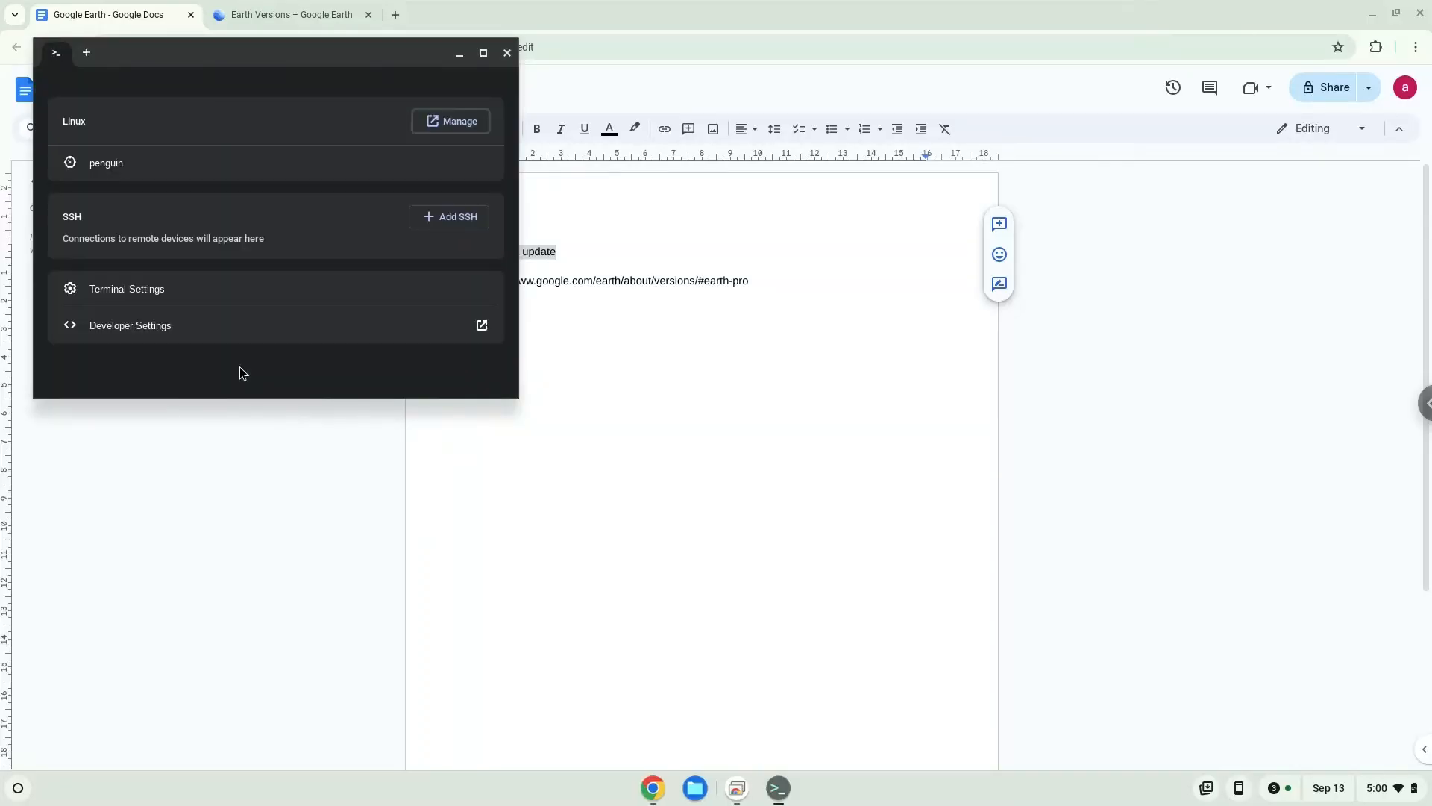
mouse_move(249, 327)
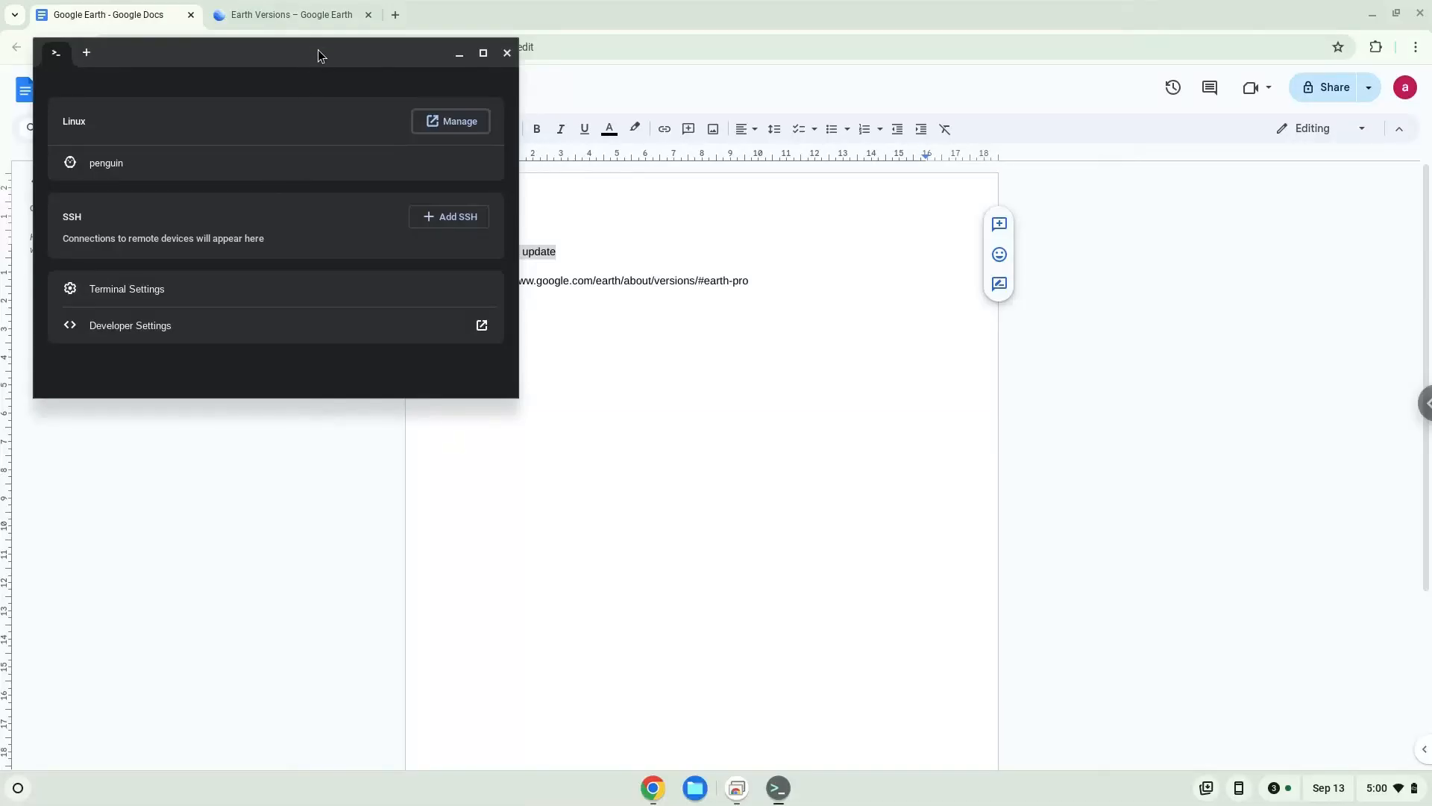
click(483, 53)
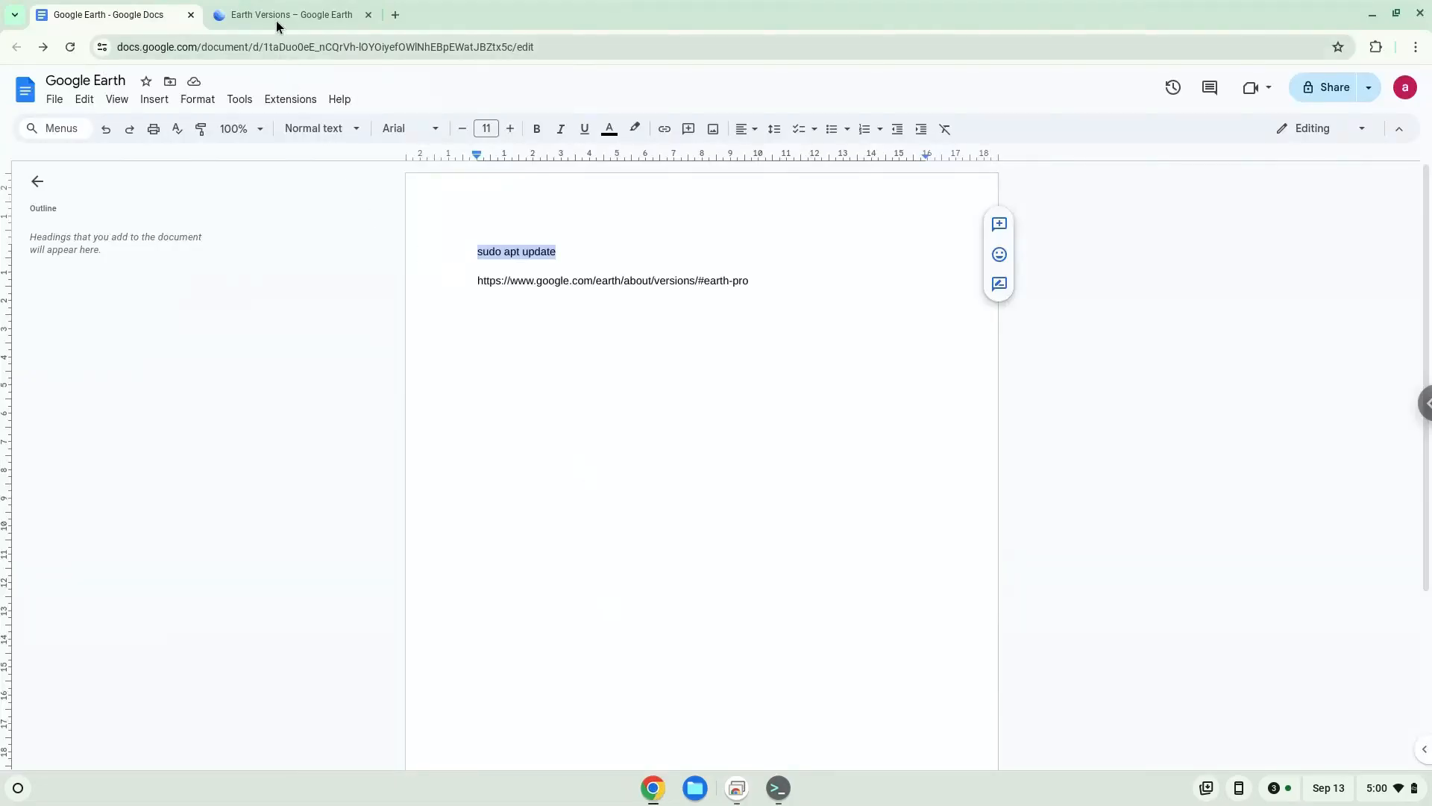
Step: From the Earth Versions page, accept terms and download the 64-bit .deb of Google Earth Pro
click(288, 15)
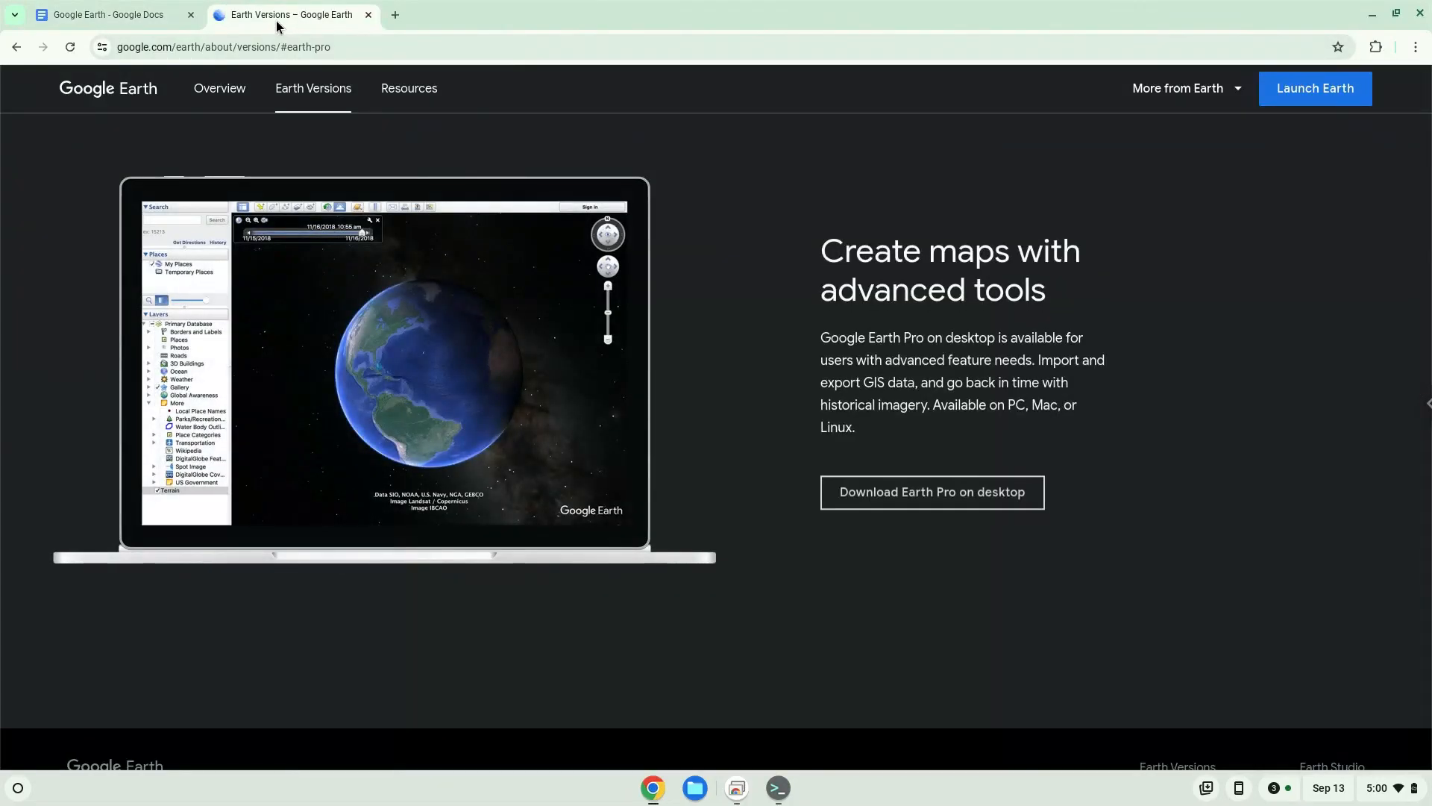
click(931, 491)
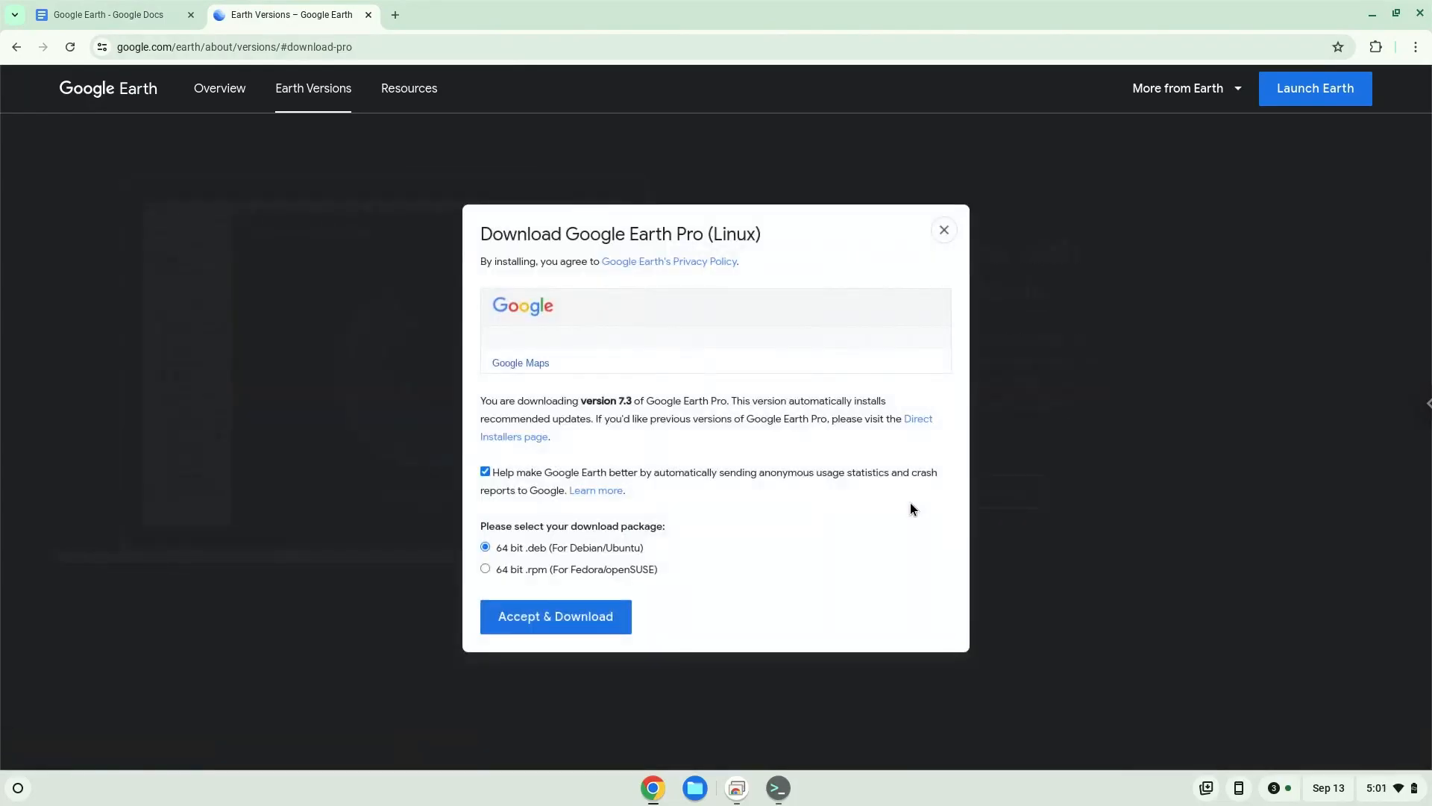
click(555, 617)
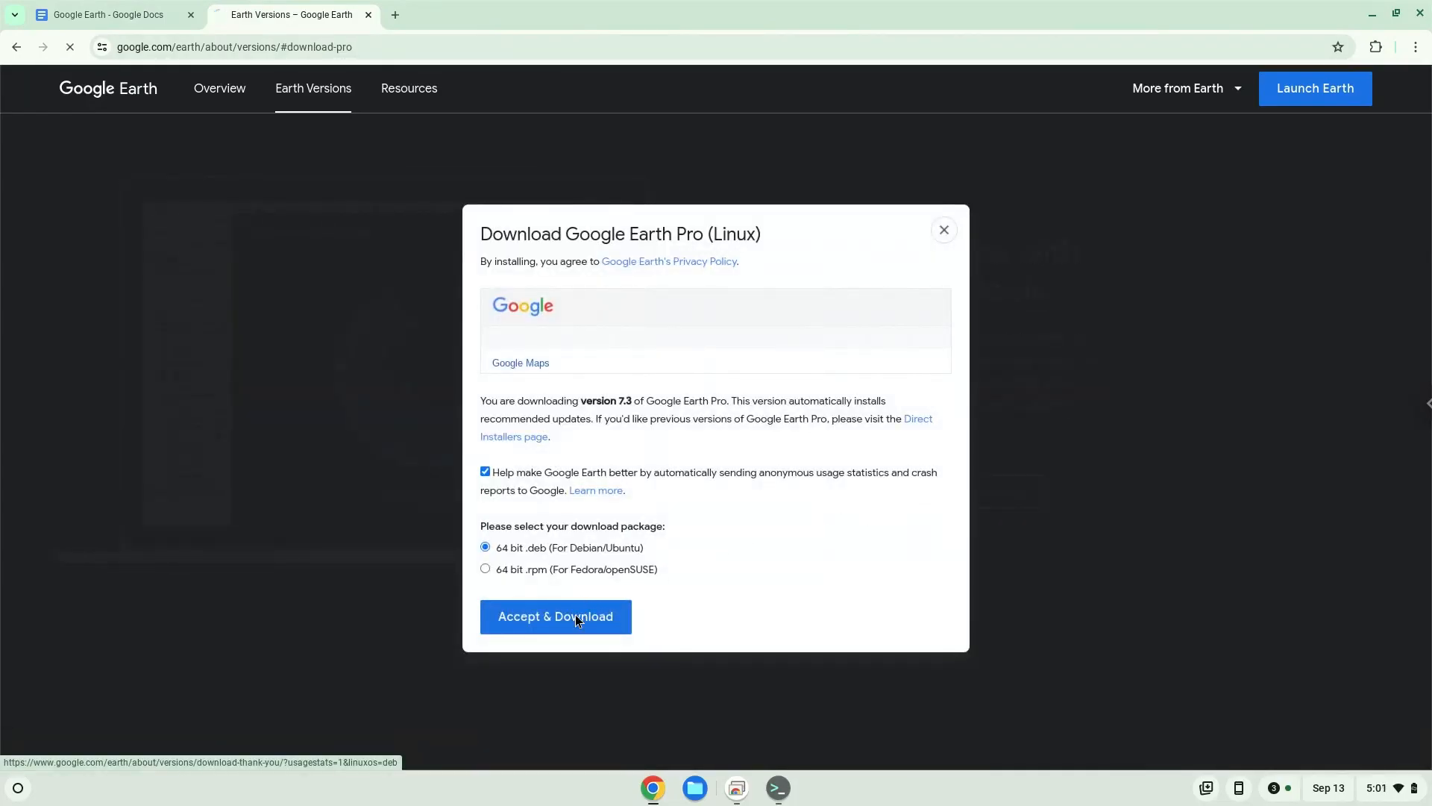
click(555, 617)
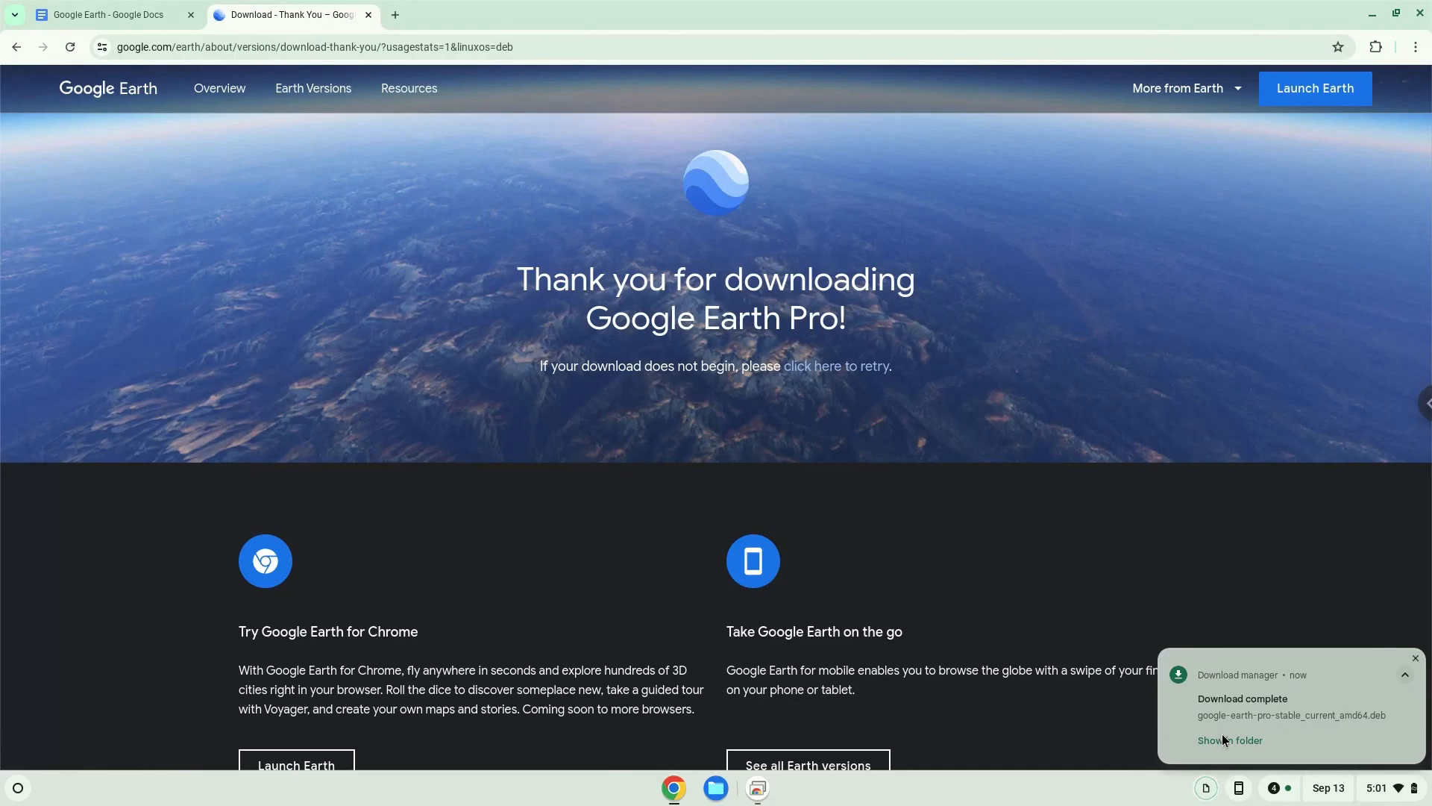
Step: Install the downloaded google-earth-pro-stable .deb with Linux from the Files folder
click(1229, 740)
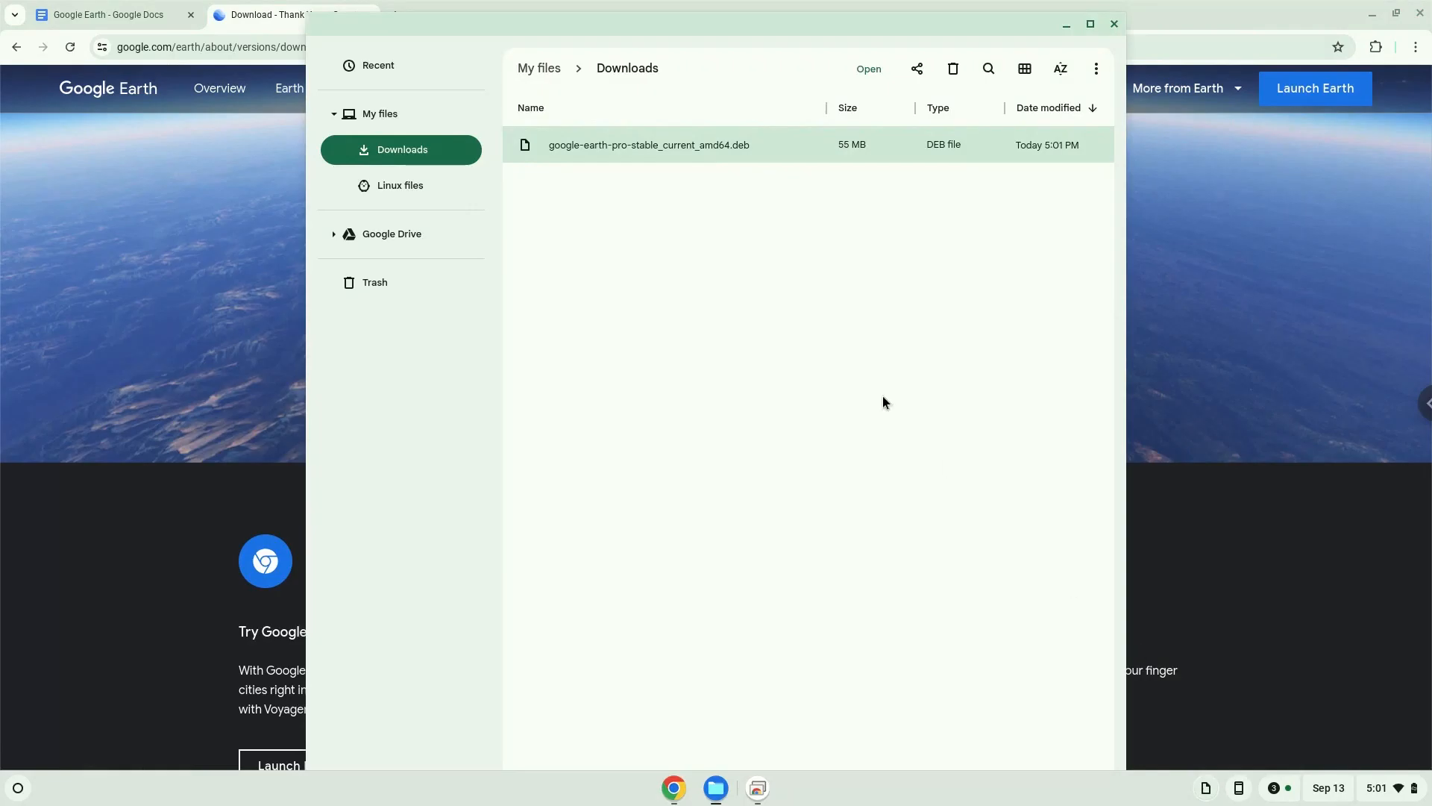
right_click(649, 144)
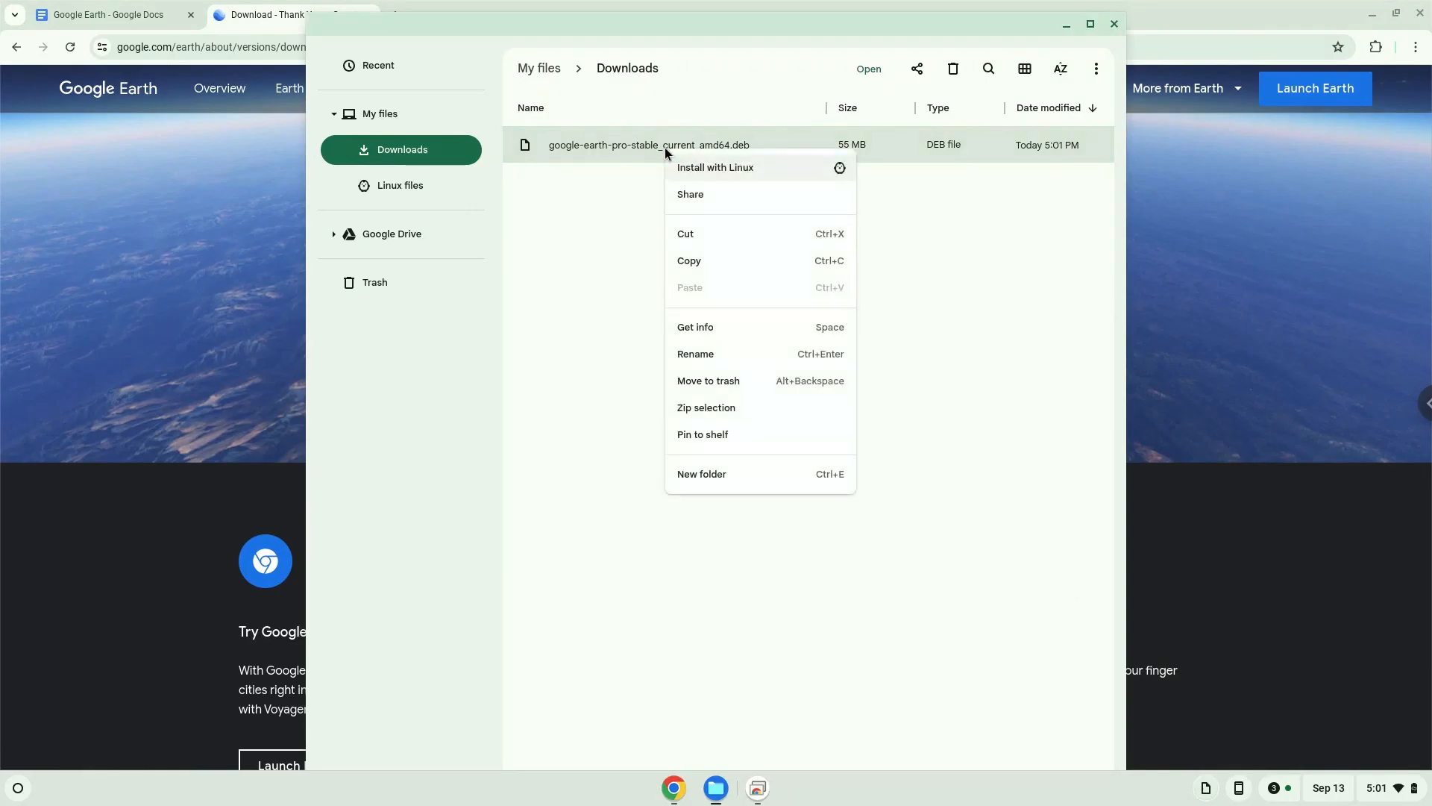
click(714, 167)
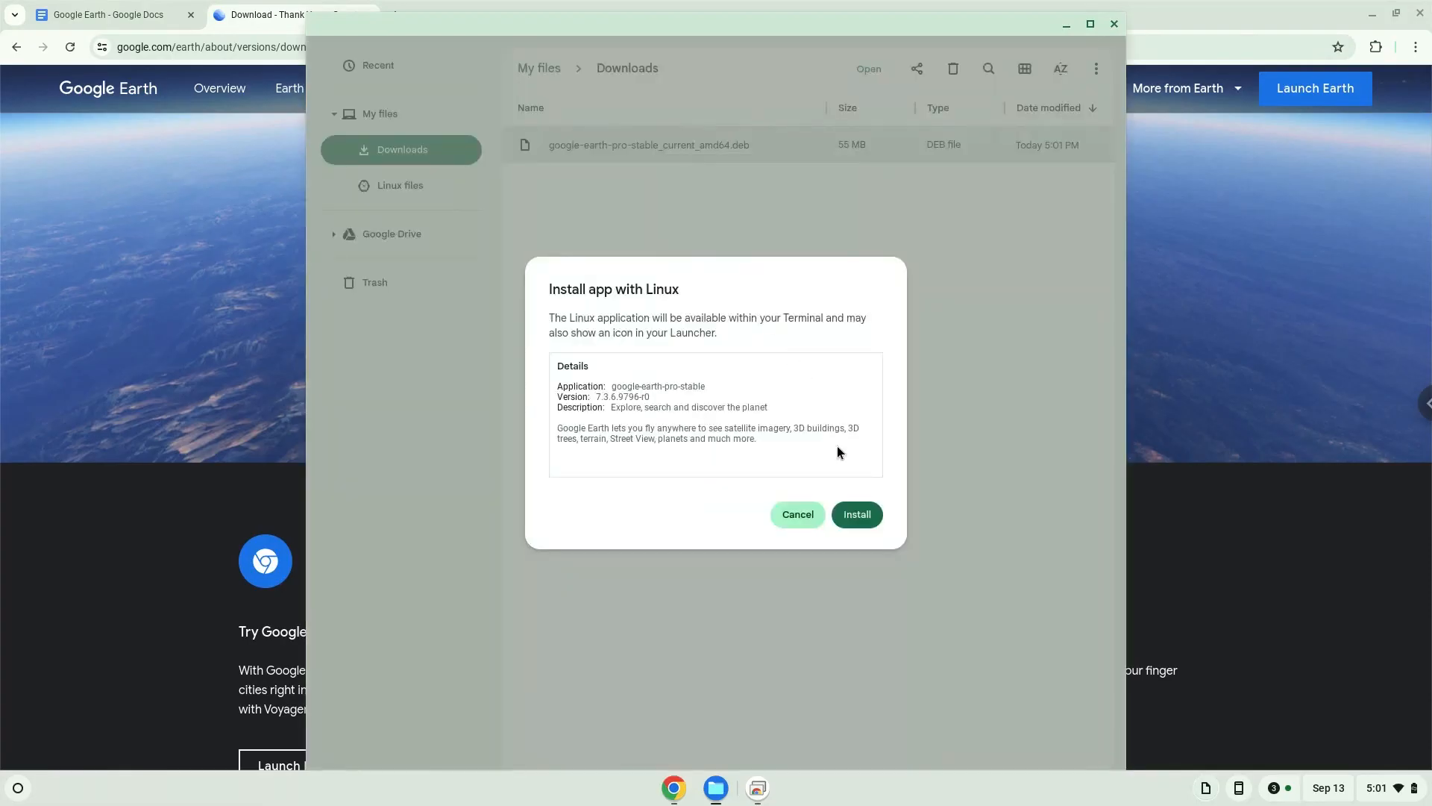
click(855, 513)
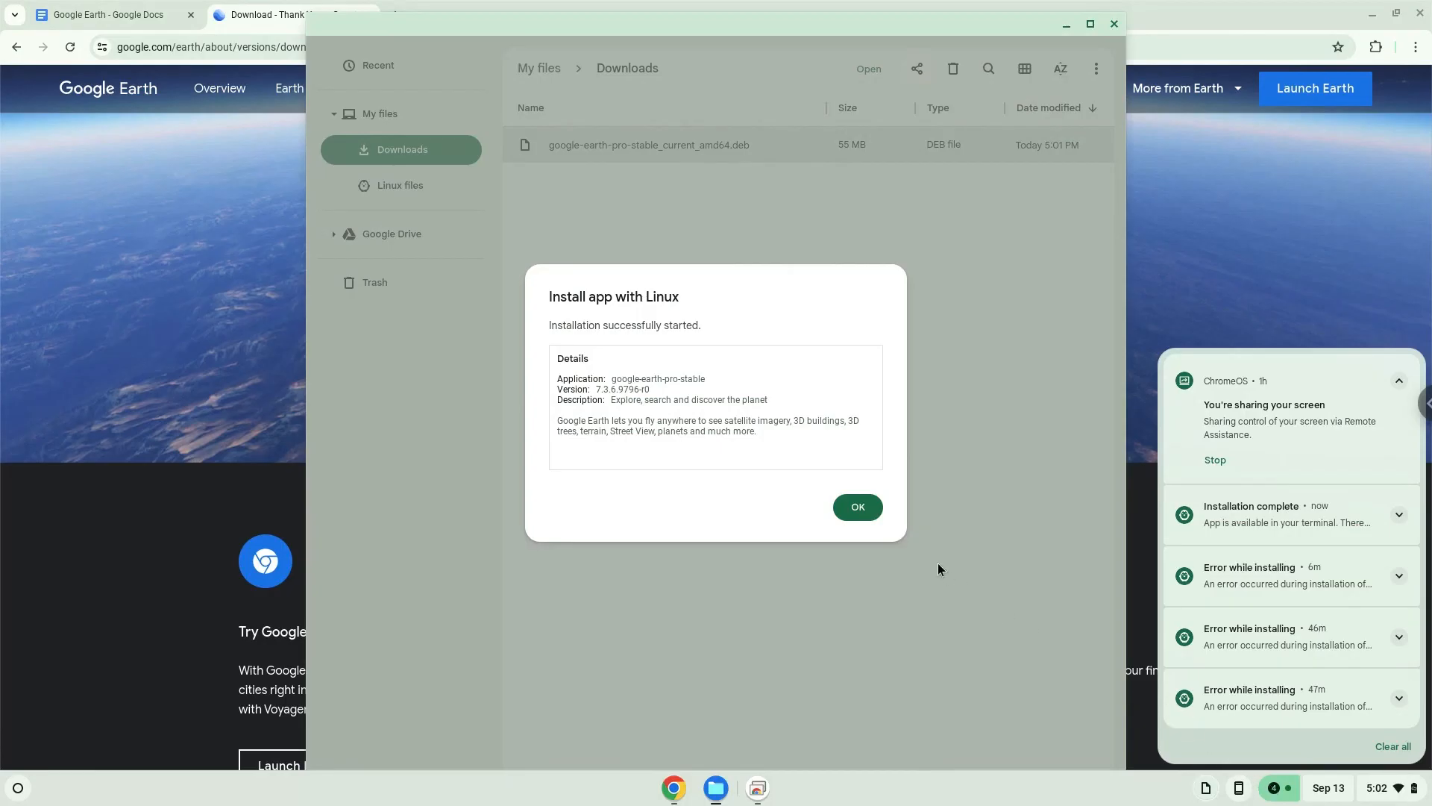
click(856, 507)
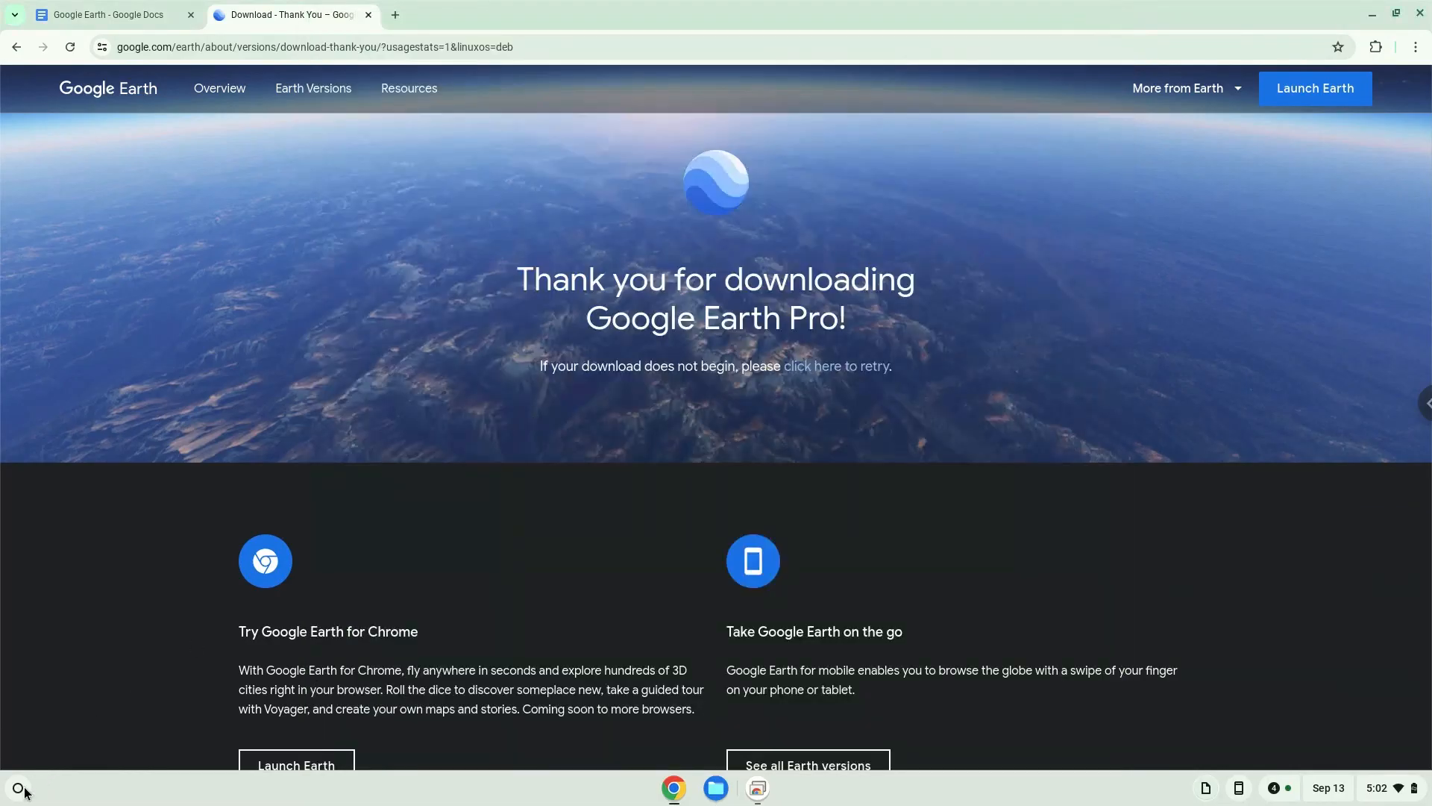
Step: Start Google Earth Pro from its Launcher icon
click(16, 787)
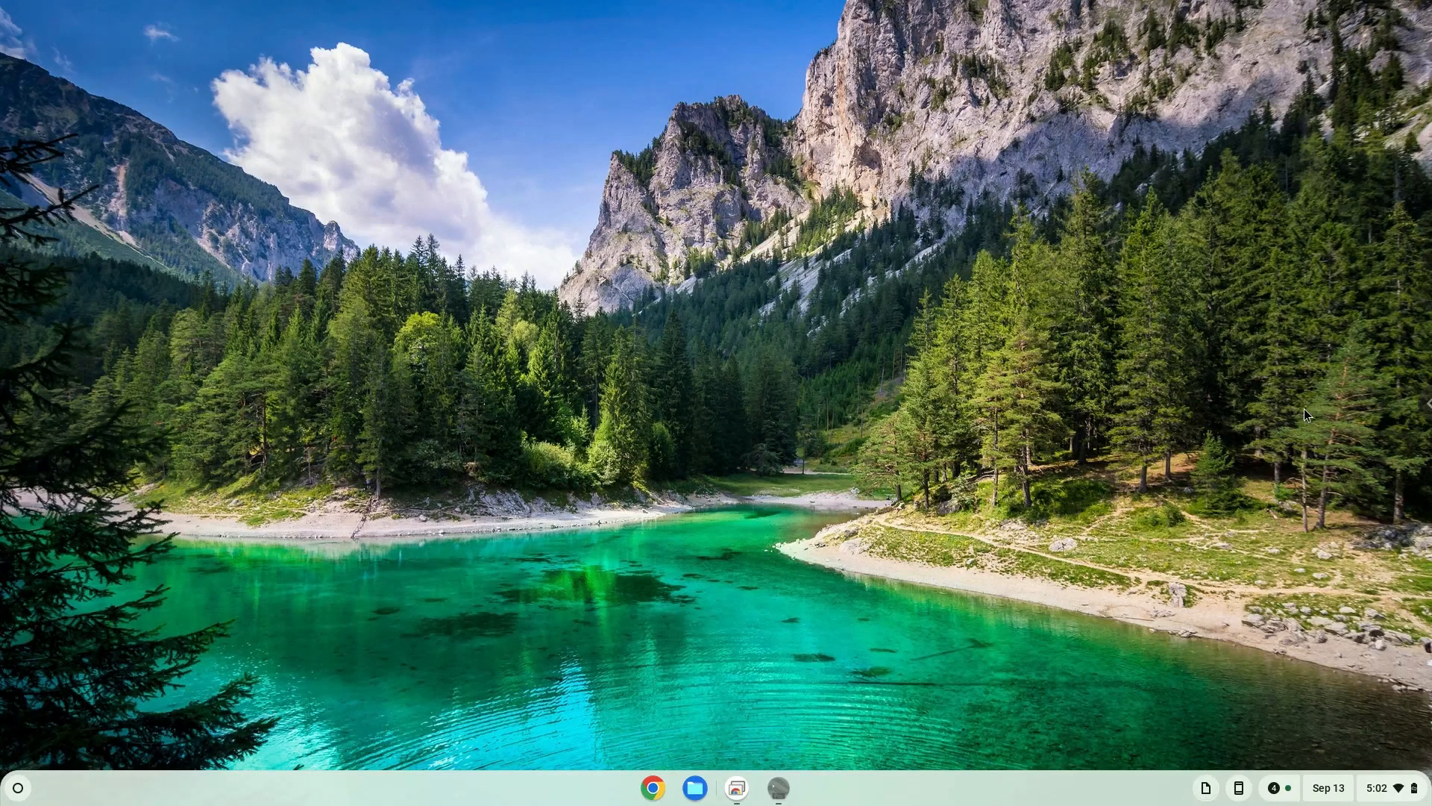
click(777, 786)
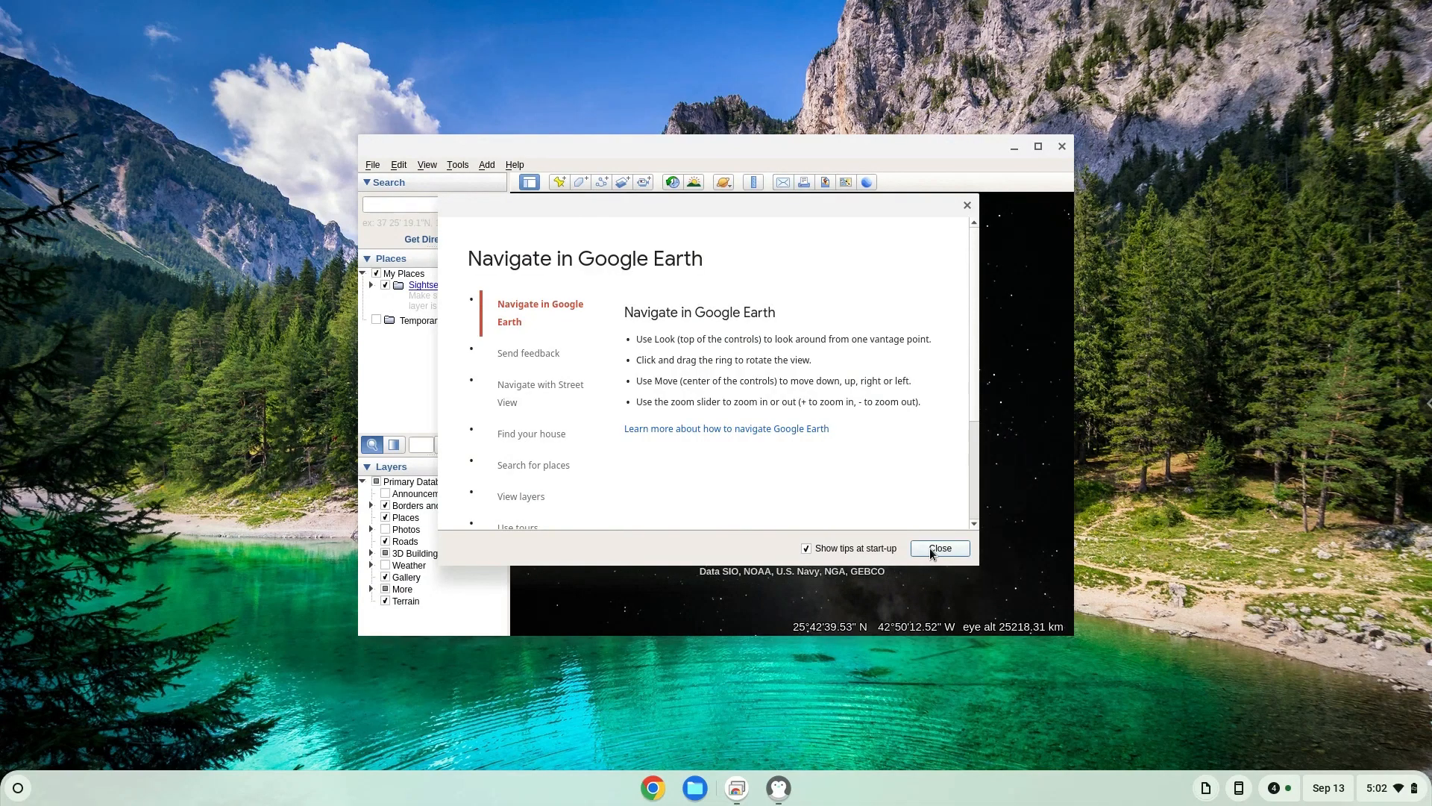
Step: Close the tips, maximize the globe window, and show About Google Earth 7.3.6.9796
click(938, 547)
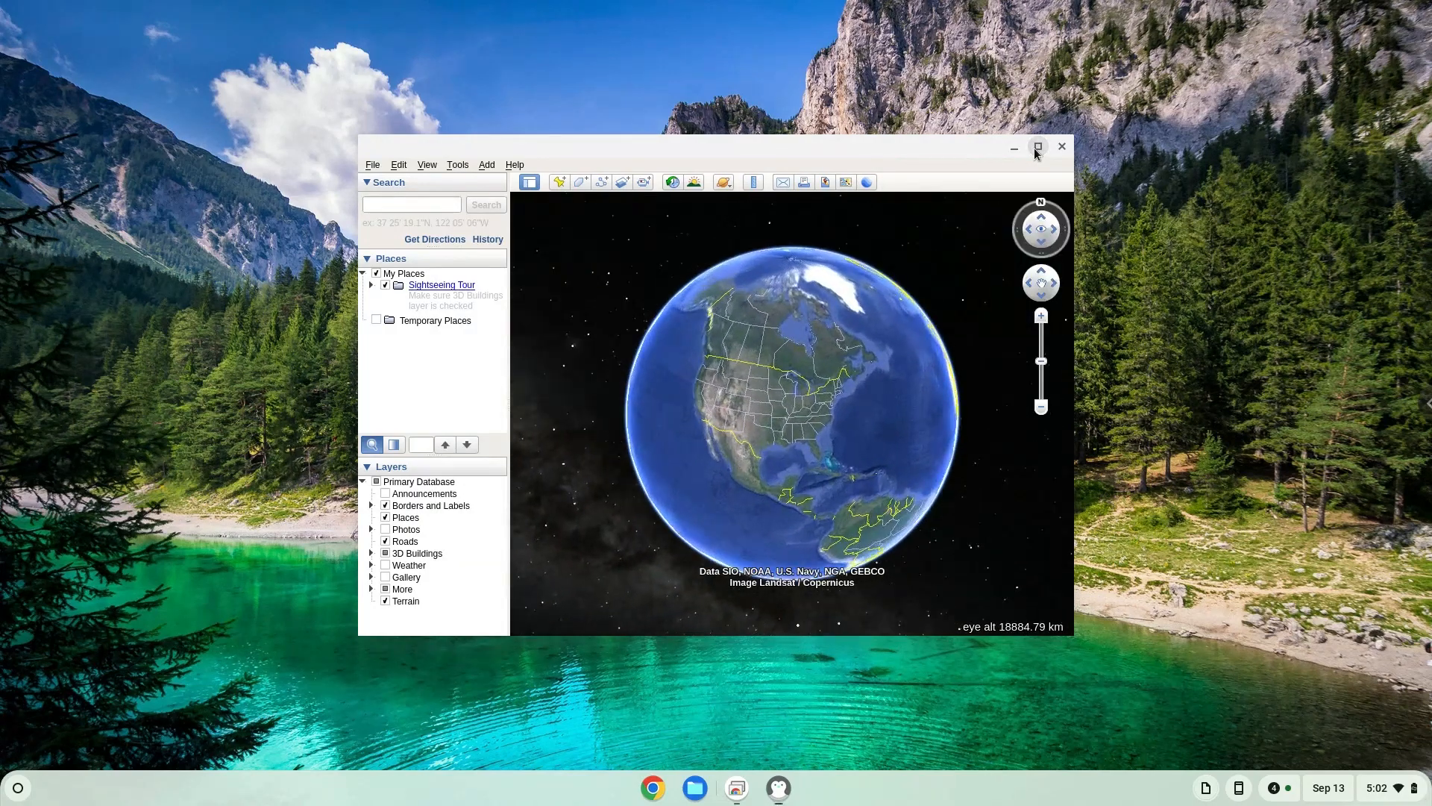
click(1039, 147)
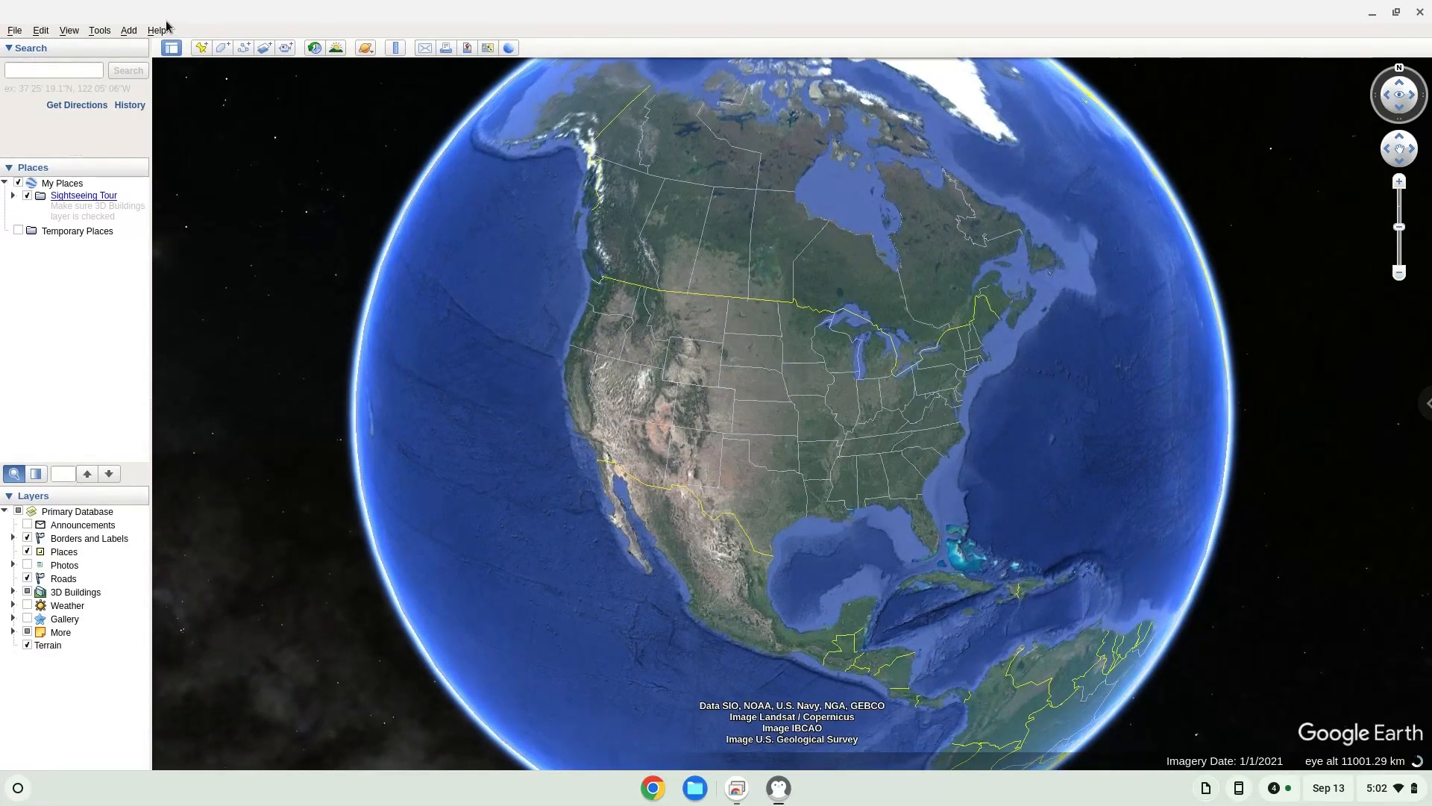
click(156, 30)
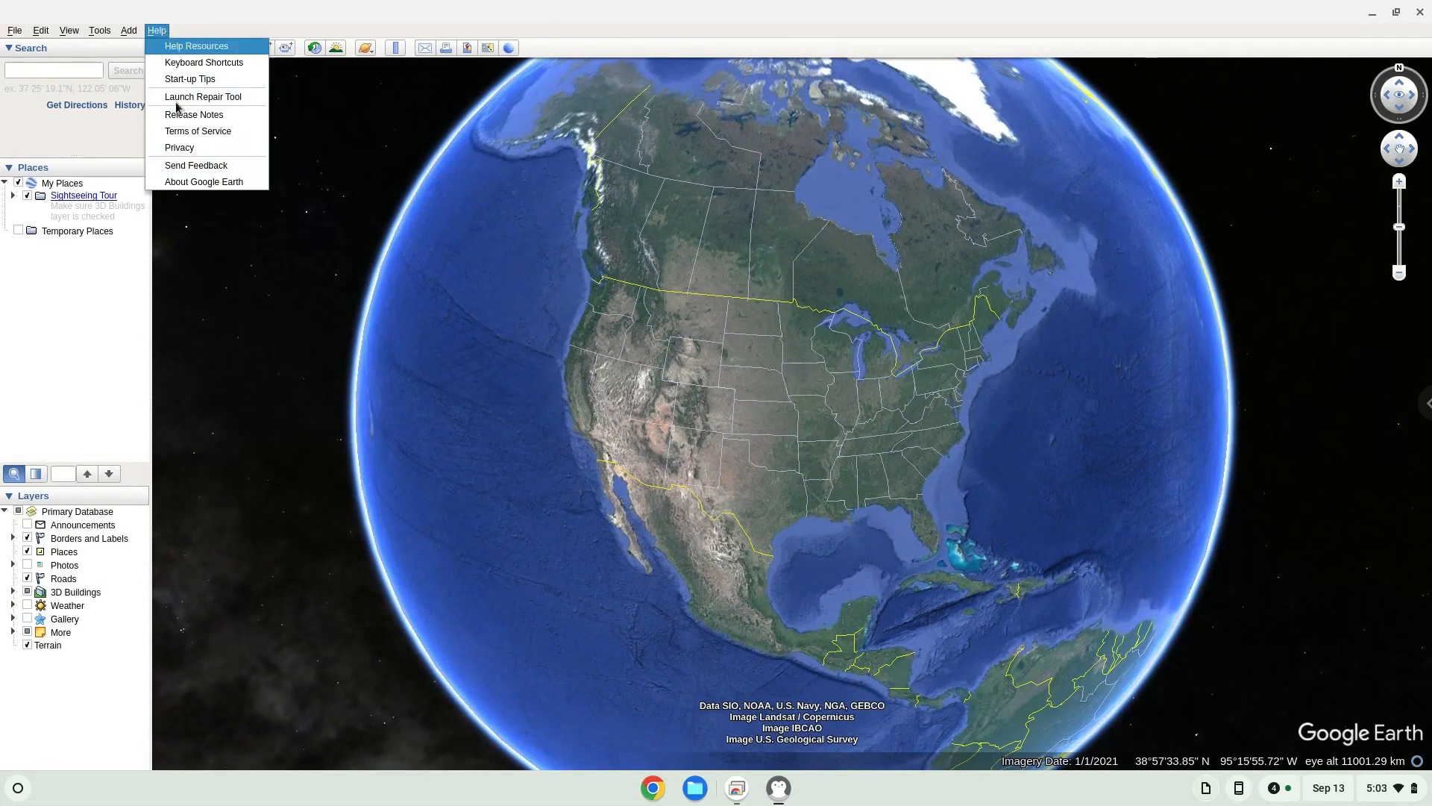
click(204, 180)
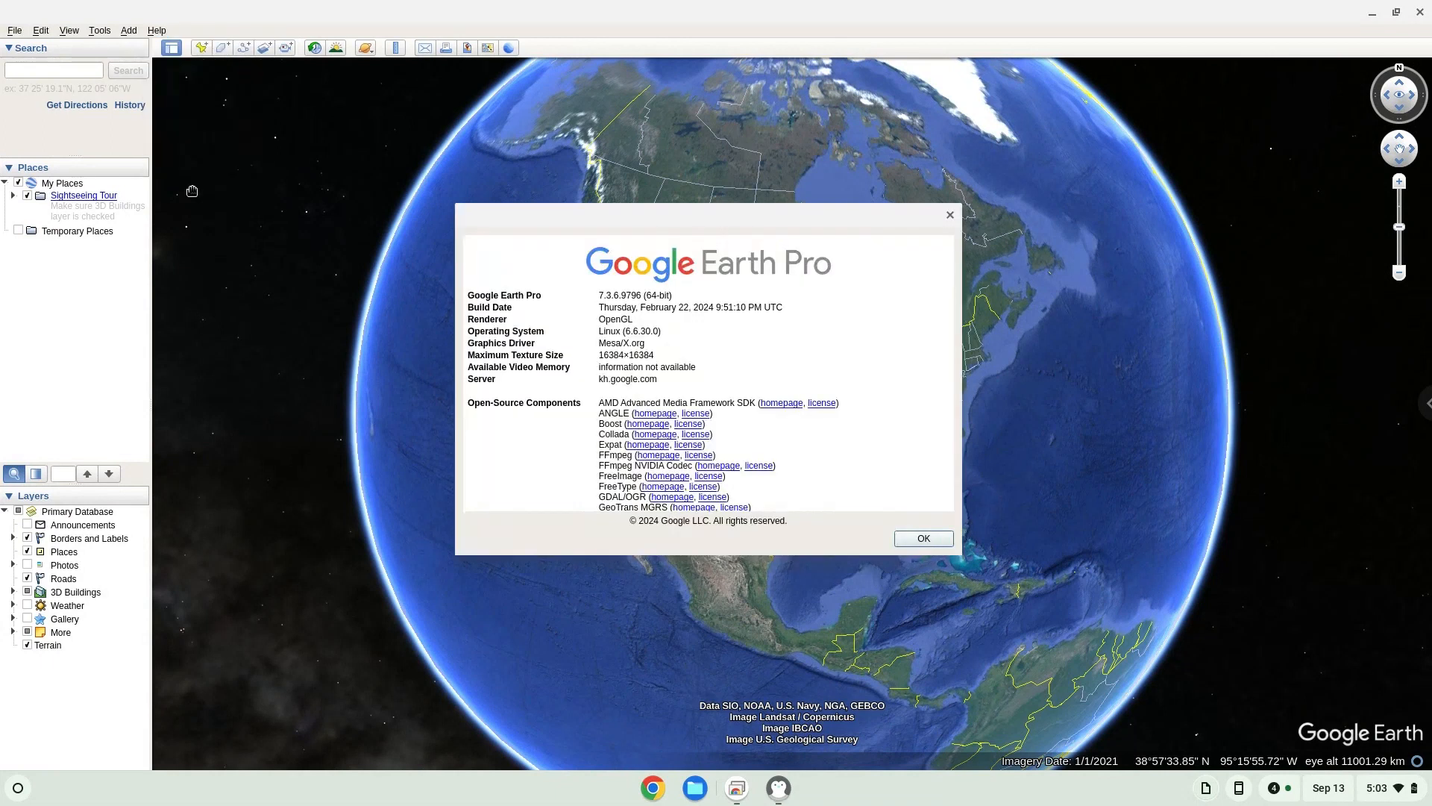